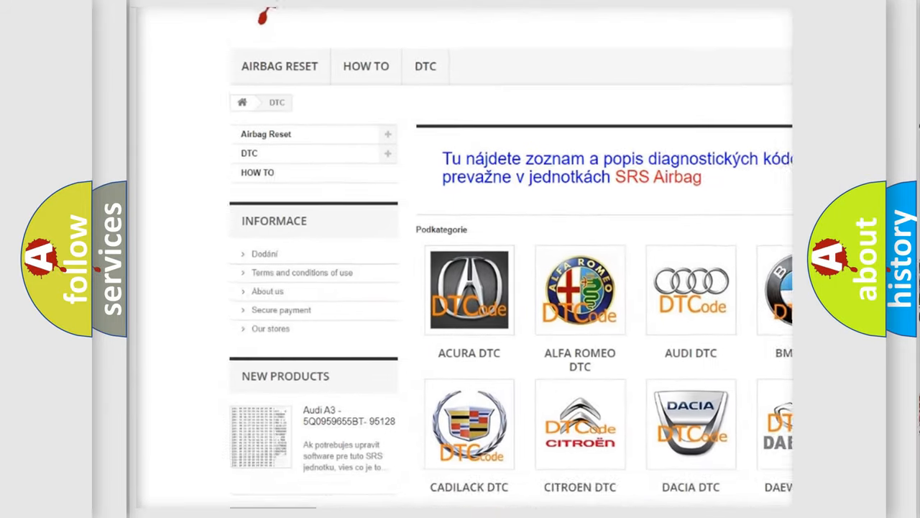
scroll(down, 3)
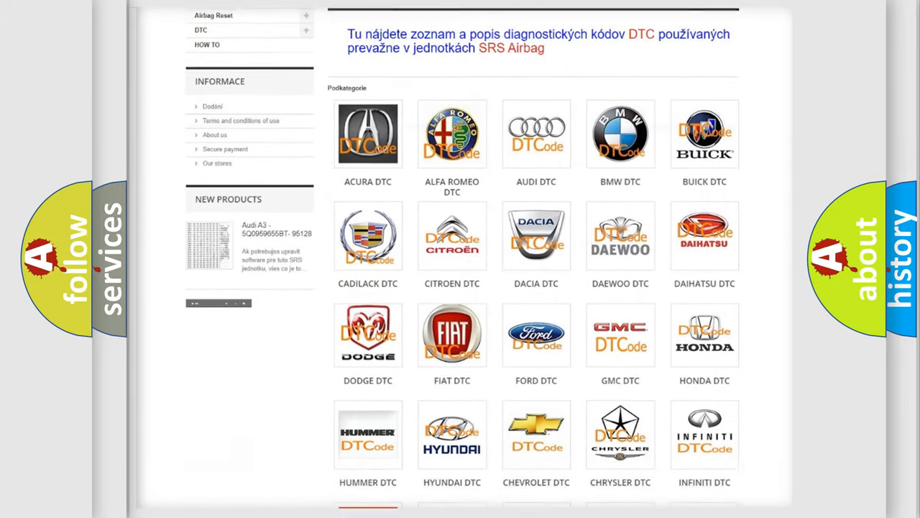
scroll(down, 3)
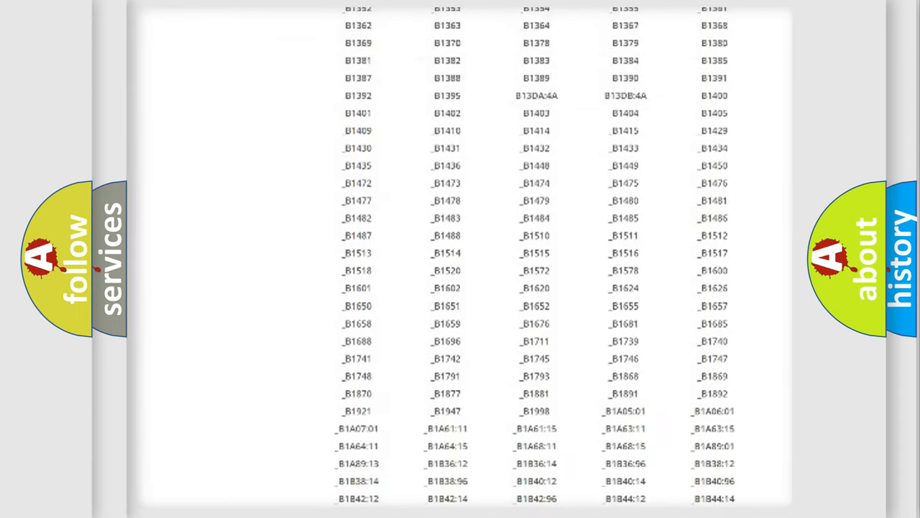
scroll(up, 3)
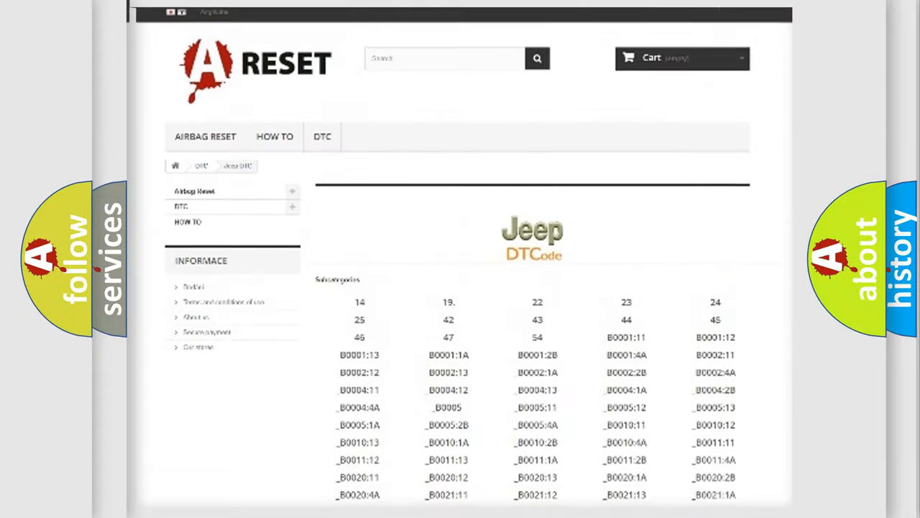